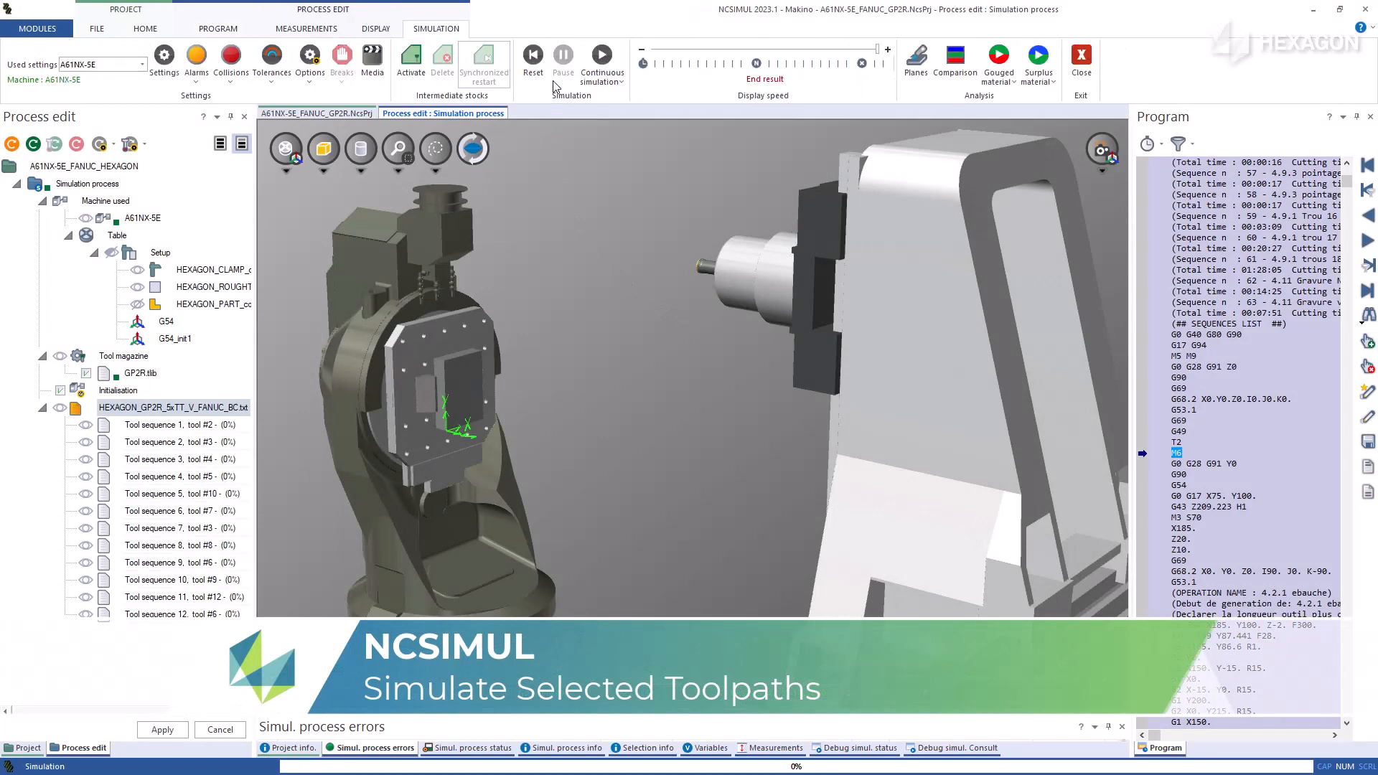
Activate intermediate stocks and launch the continuous simulation of all tool sequences.
{"action": "left_click", "coordinate": [602, 54]}
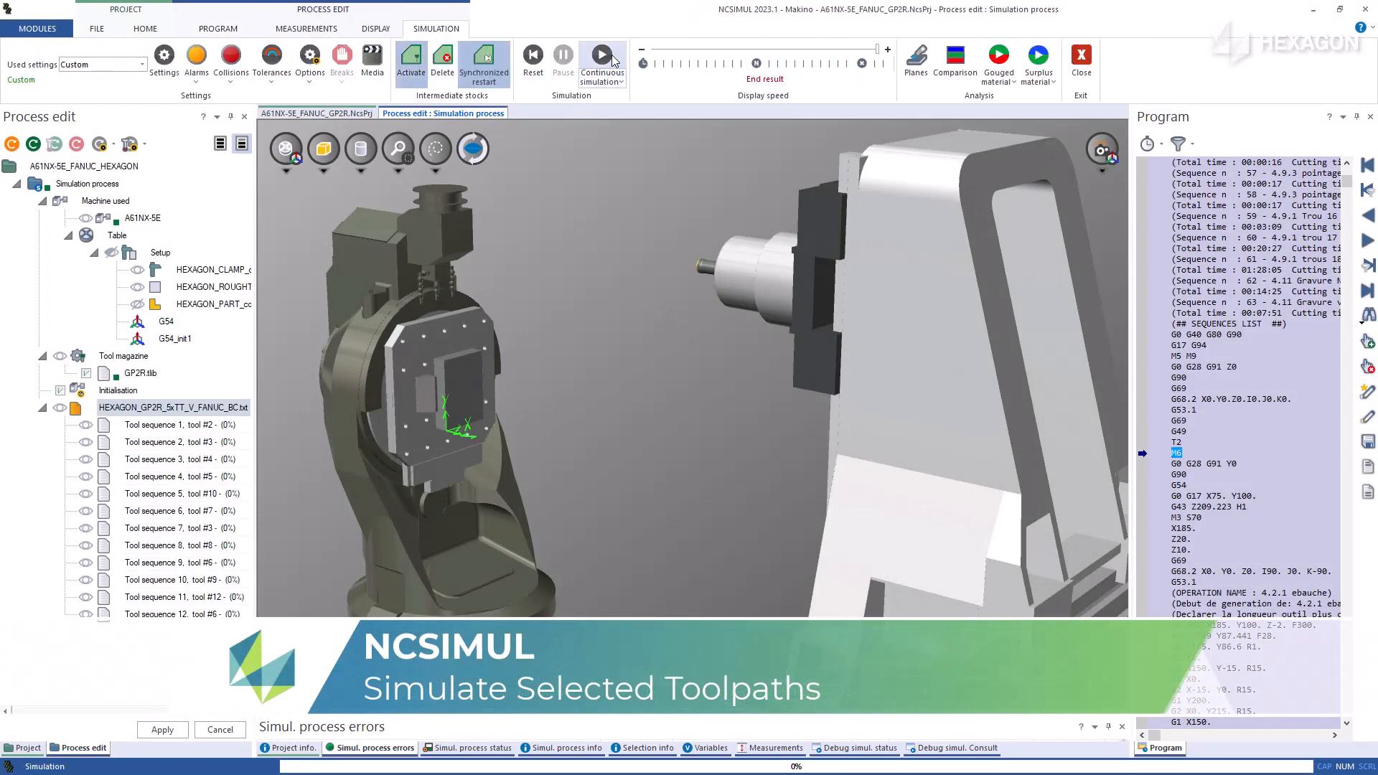
{"action": "left_click", "coordinate": [601, 56]}
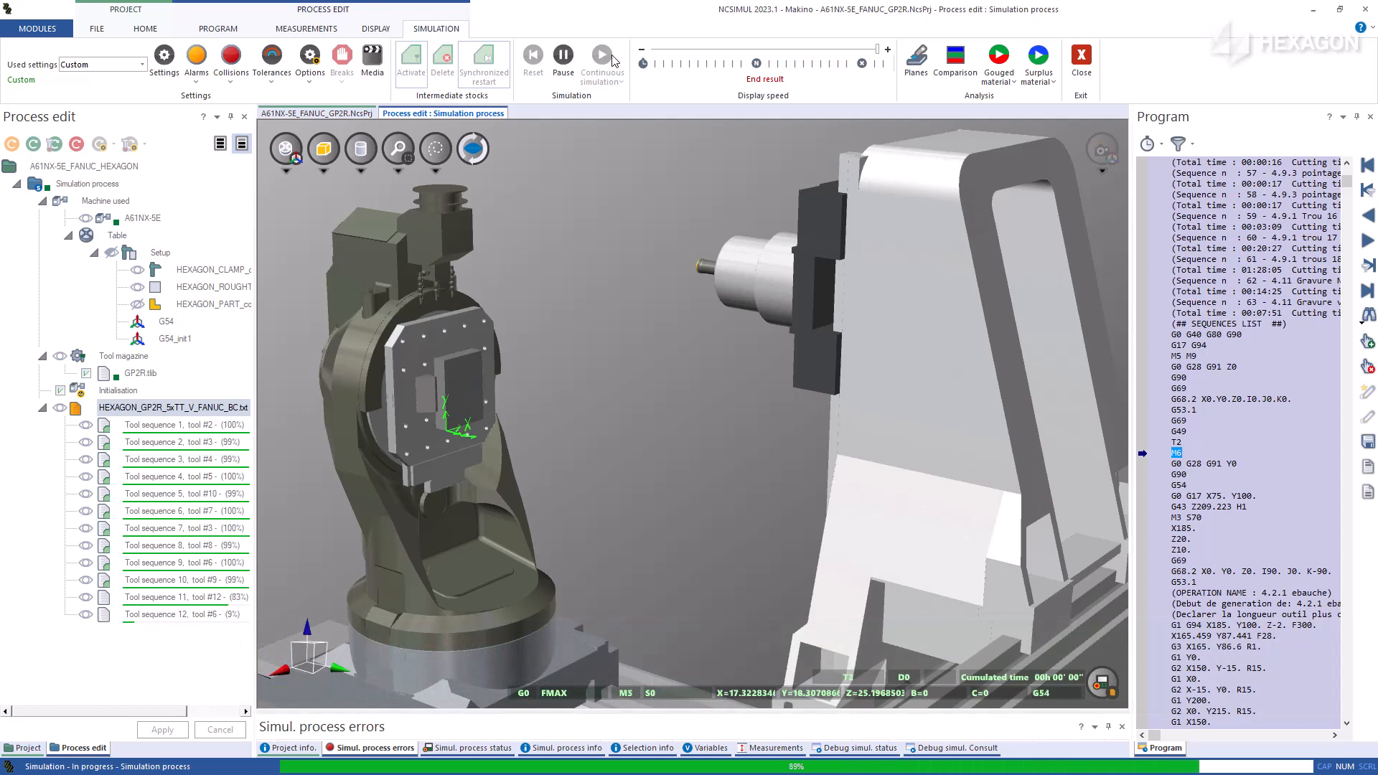
Let all twelve tool sequences reach 100%, then close the simulation back to the Program view.
{"action": "left_click", "coordinate": [603, 56]}
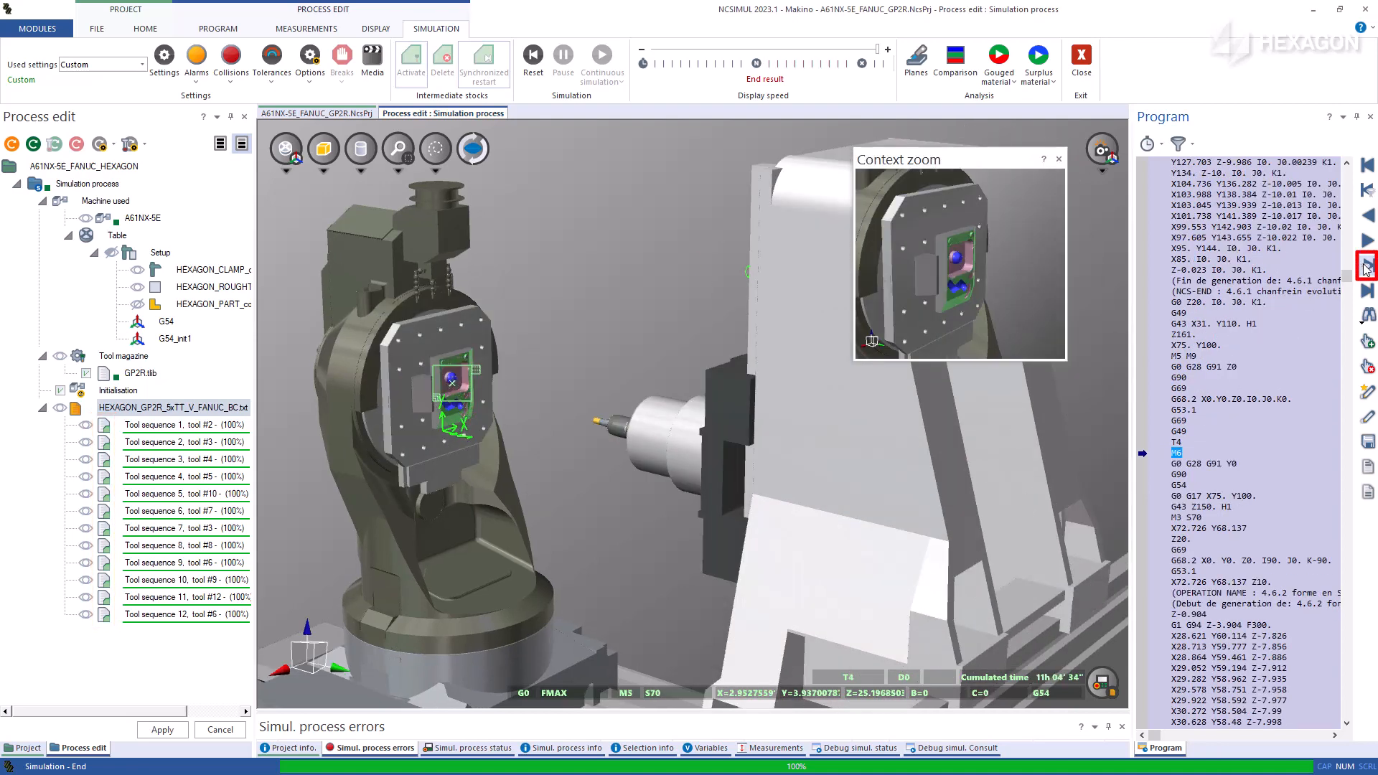
{"action": "left_click", "coordinate": [1368, 267]}
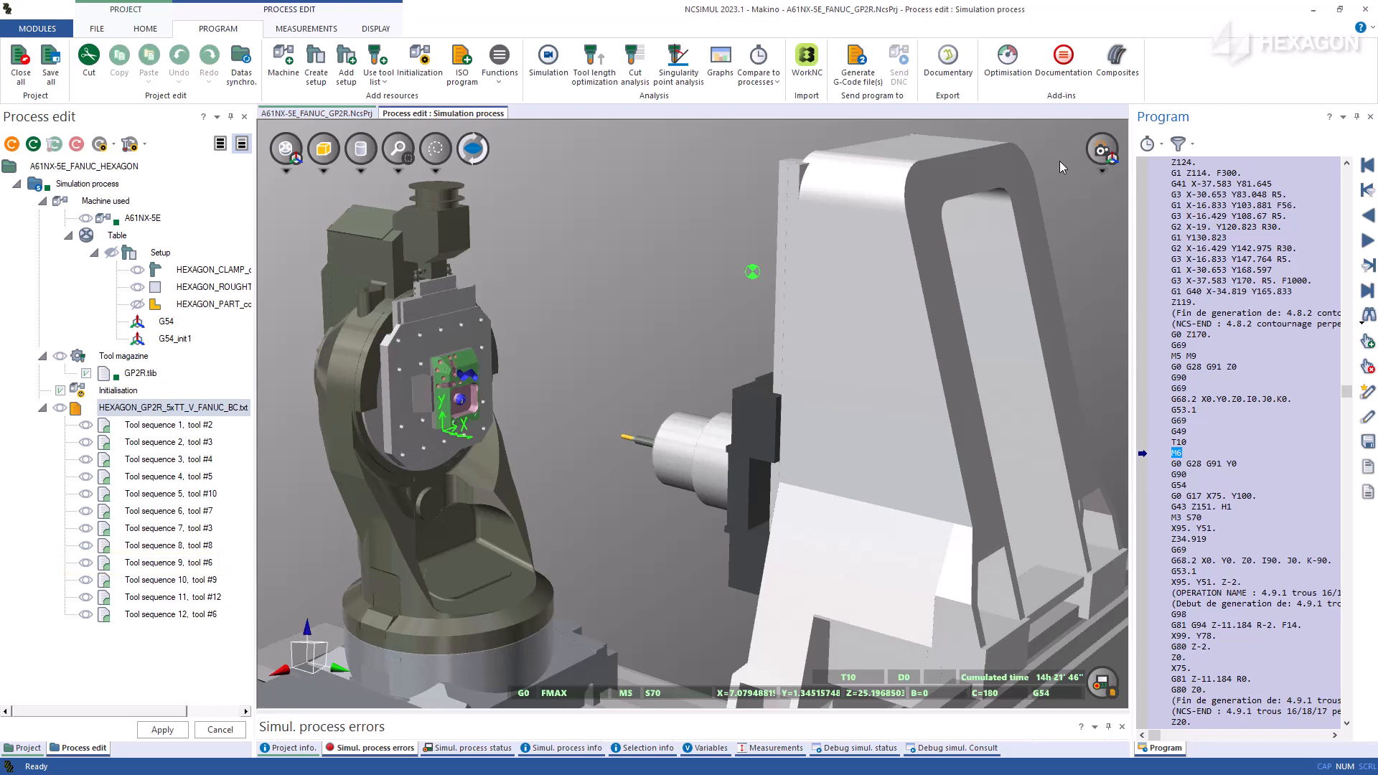
{"action": "mouse_move", "coordinate": [168, 582]}
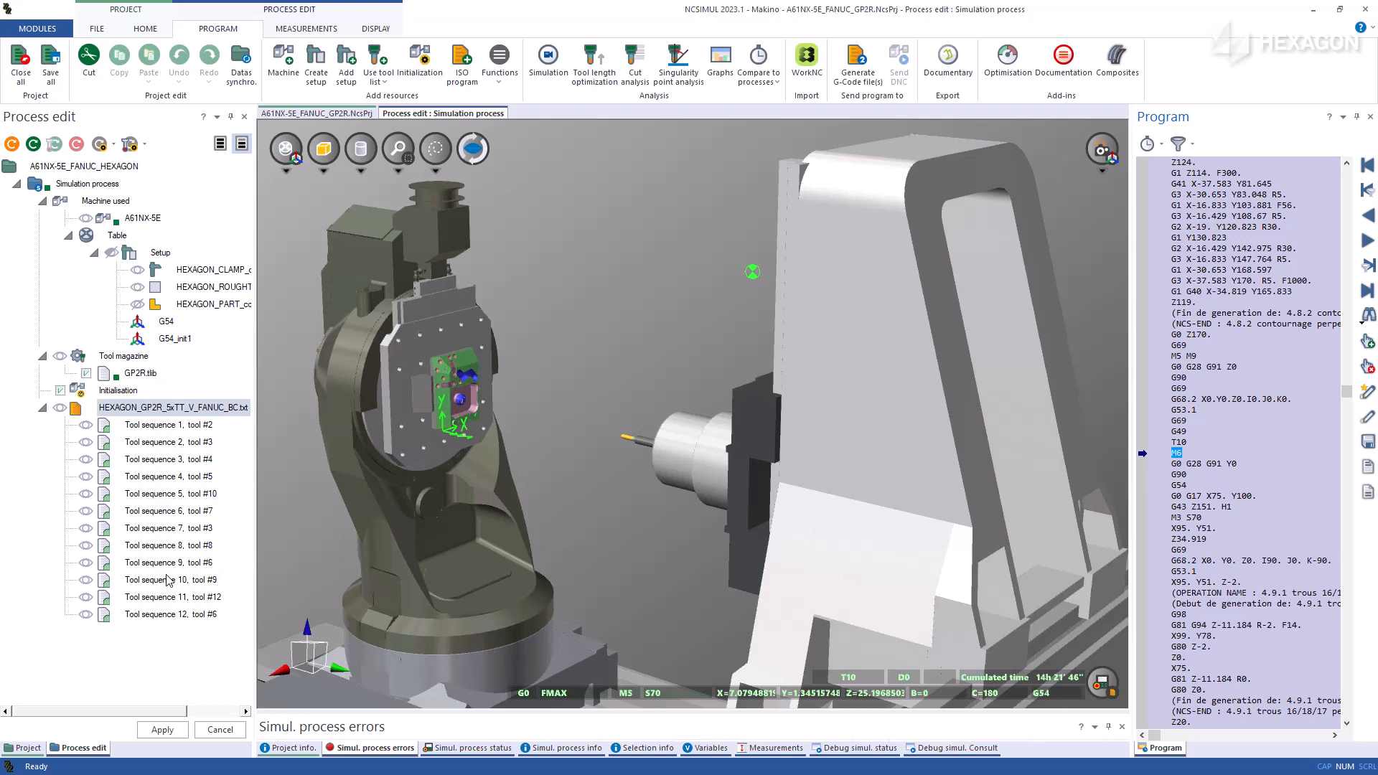
Select tool sequences 9–12 and simulate only them from the stock after sequence 8.
{"action": "left_click", "coordinate": [171, 562]}
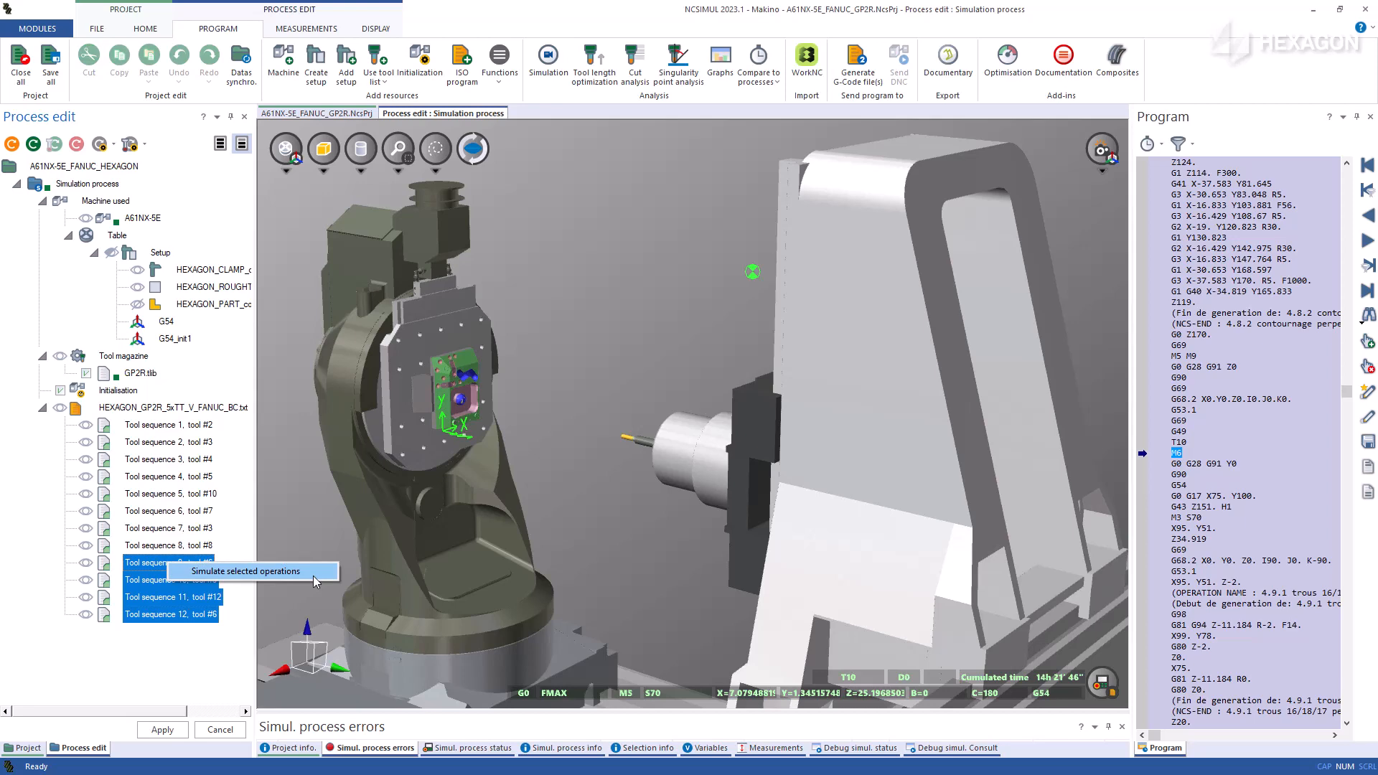
{"action": "left_click", "coordinate": [246, 572]}
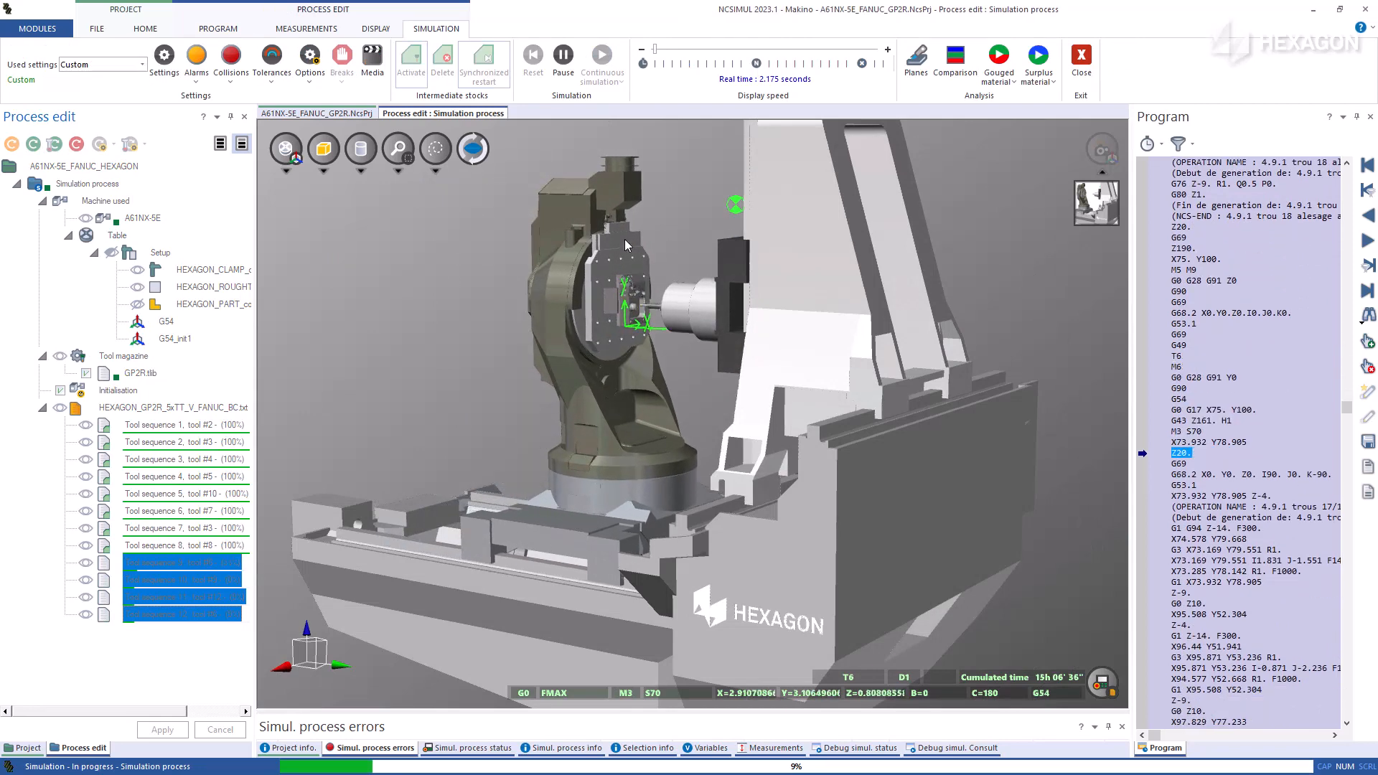
{"action": "left_click", "coordinate": [375, 28]}
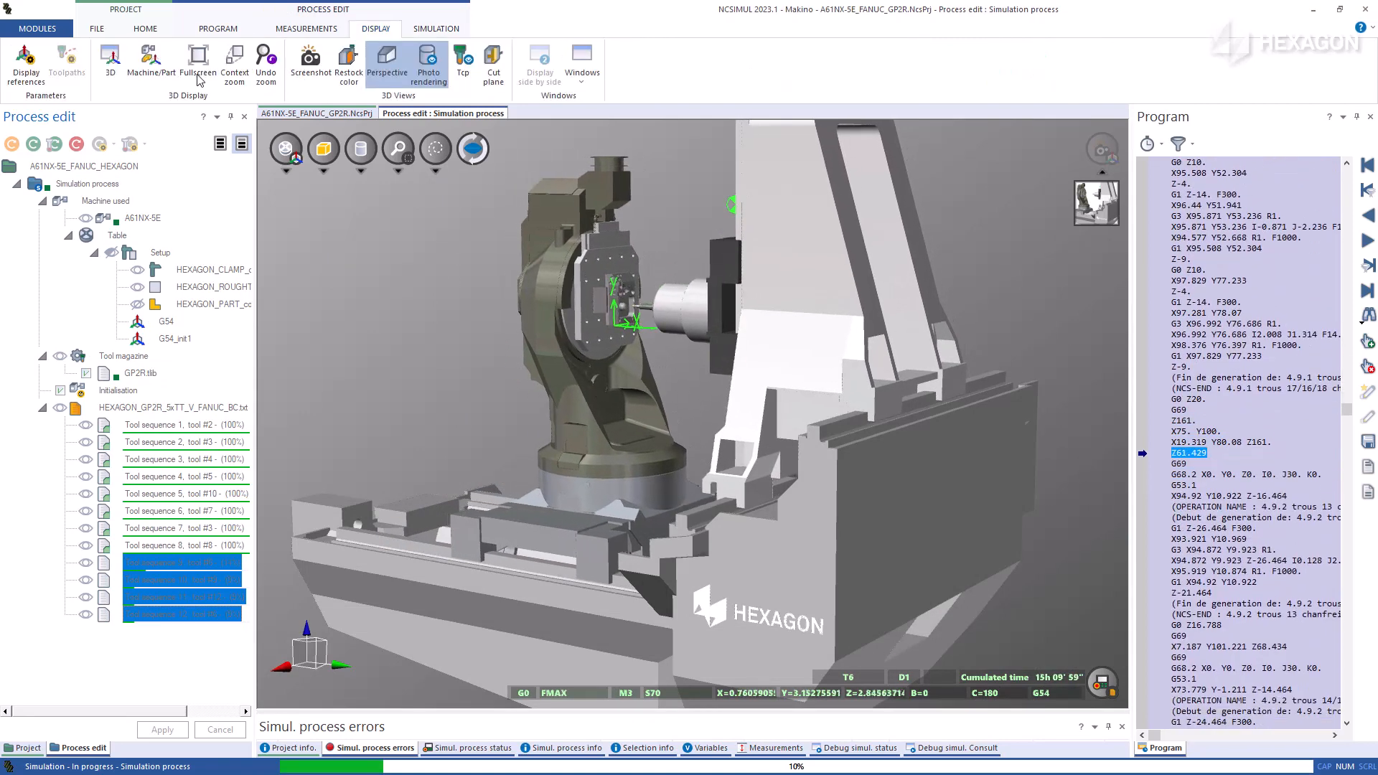